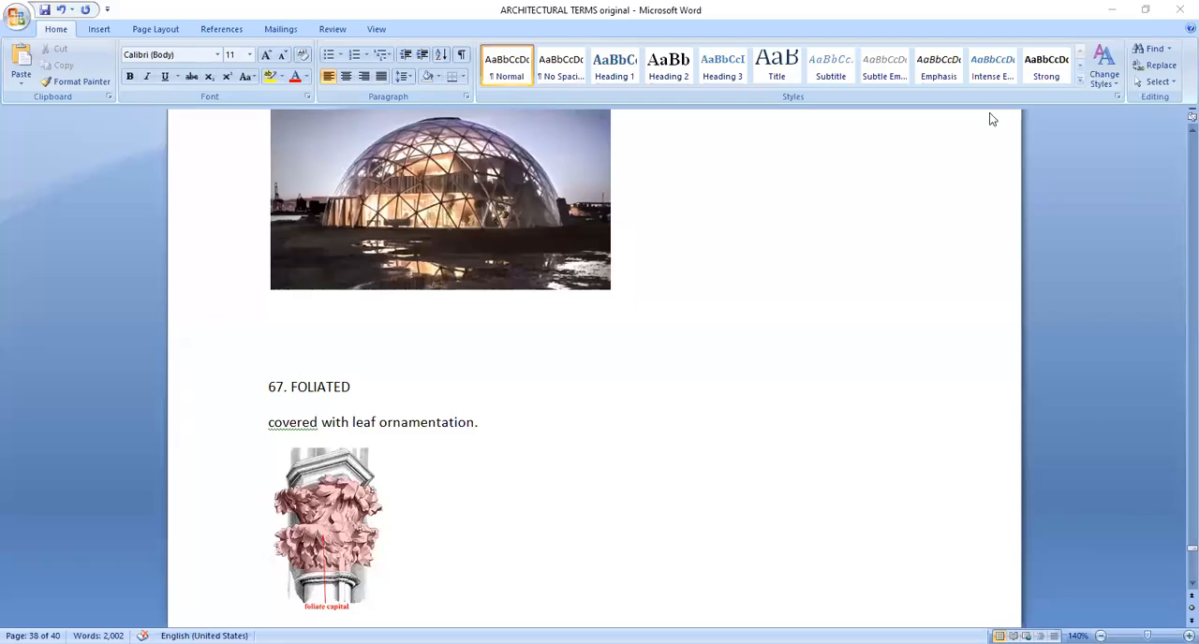
{"action": "mouse_move", "coordinate": [628, 458]}
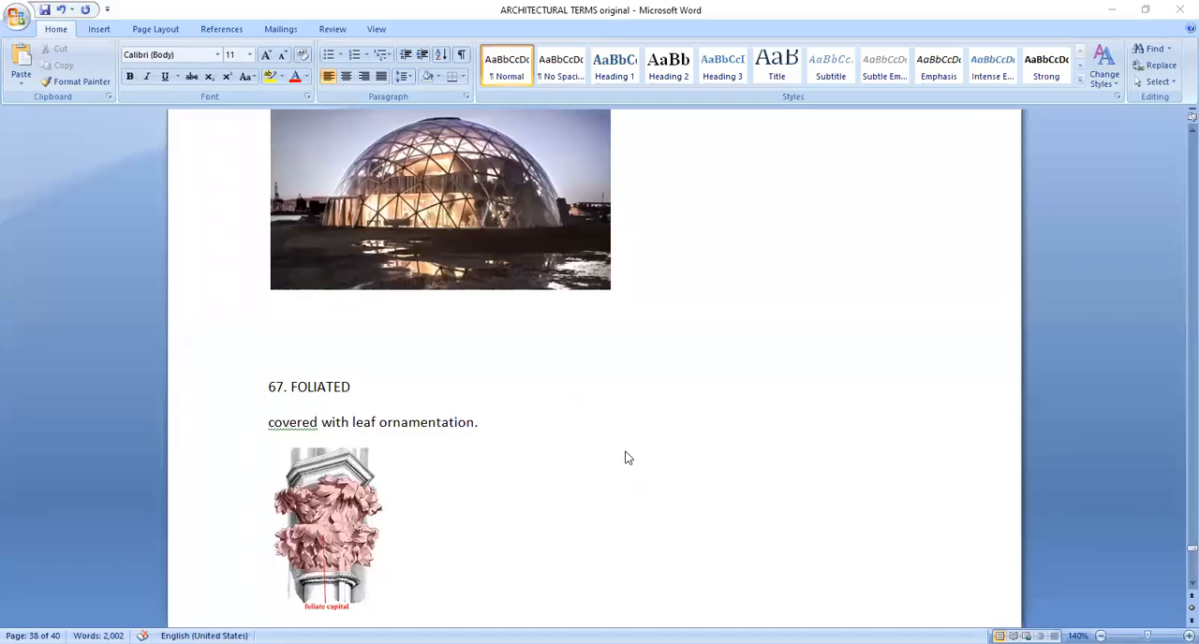
Scroll past the Foliated entry down to entry 68, Masonry, ending with 'stonework.'.
{"action": "scroll", "scroll_direction": "down", "scroll_amount": 3}
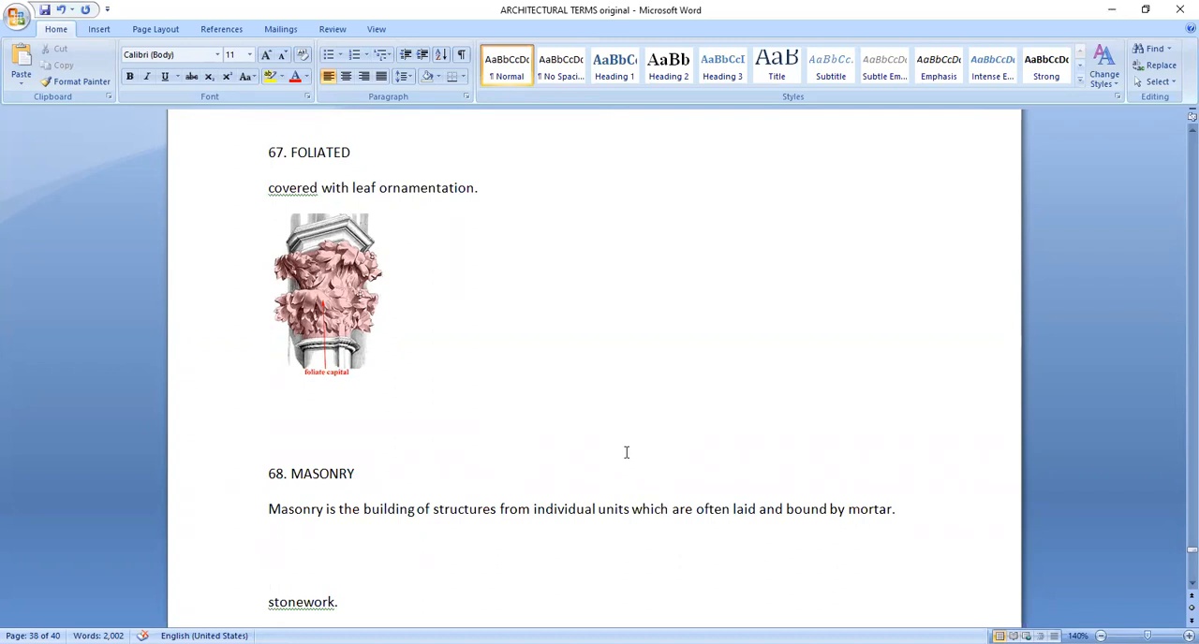
{"action": "scroll", "scroll_direction": "down", "scroll_amount": 3}
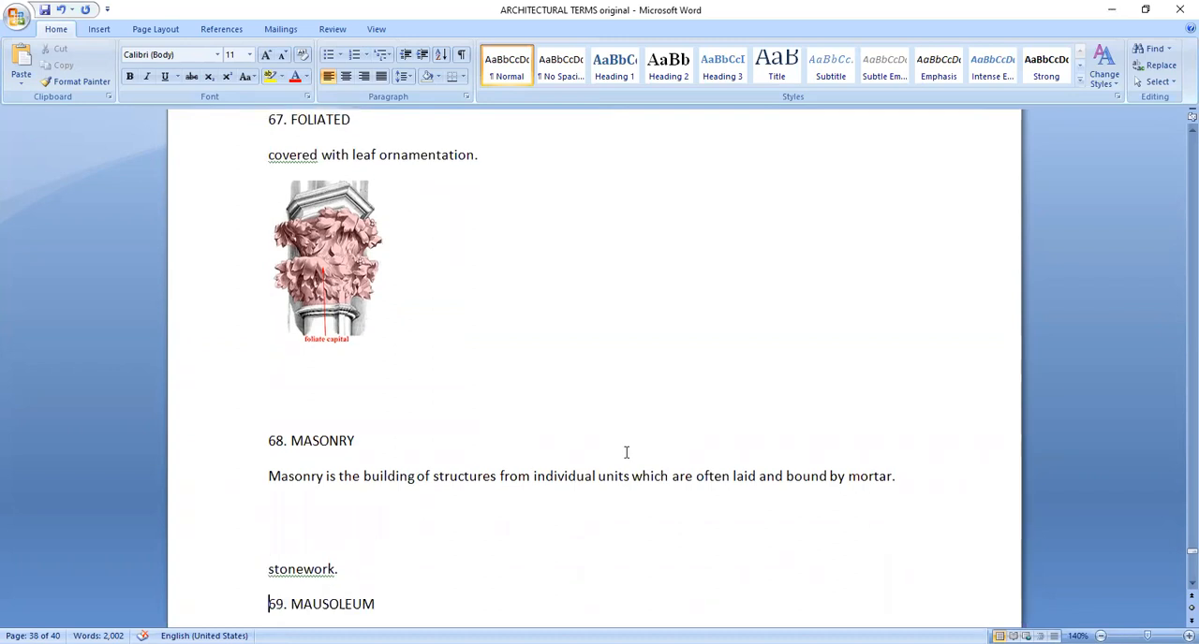
{"action": "scroll", "scroll_direction": "down", "scroll_amount": 3}
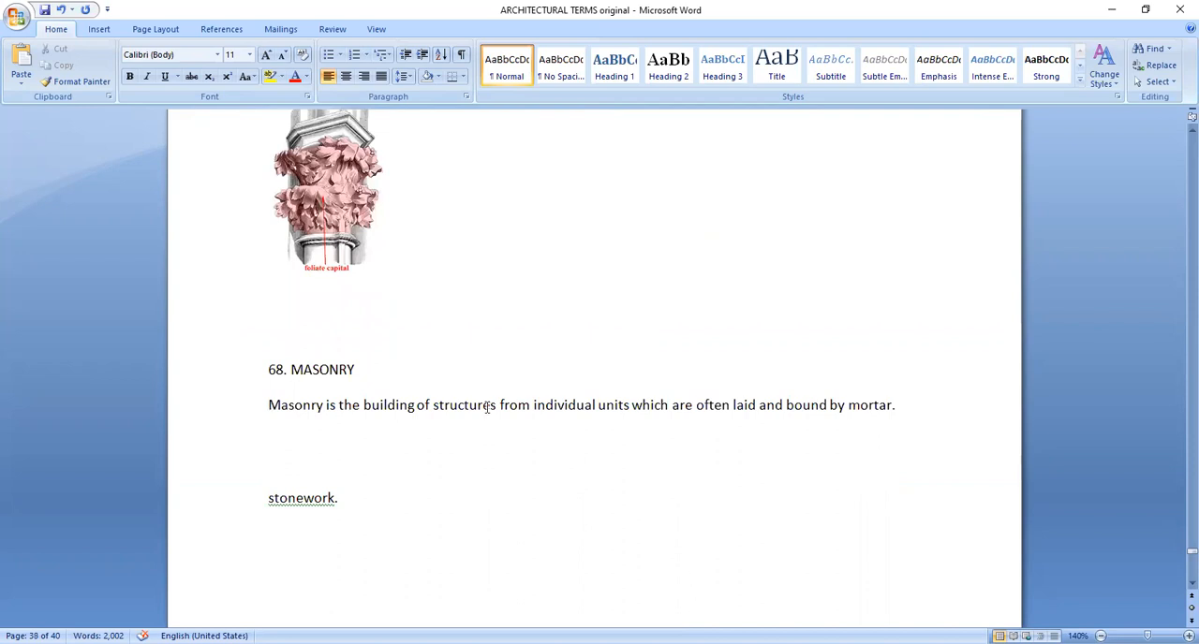
{"action": "mouse_move", "coordinate": [587, 425]}
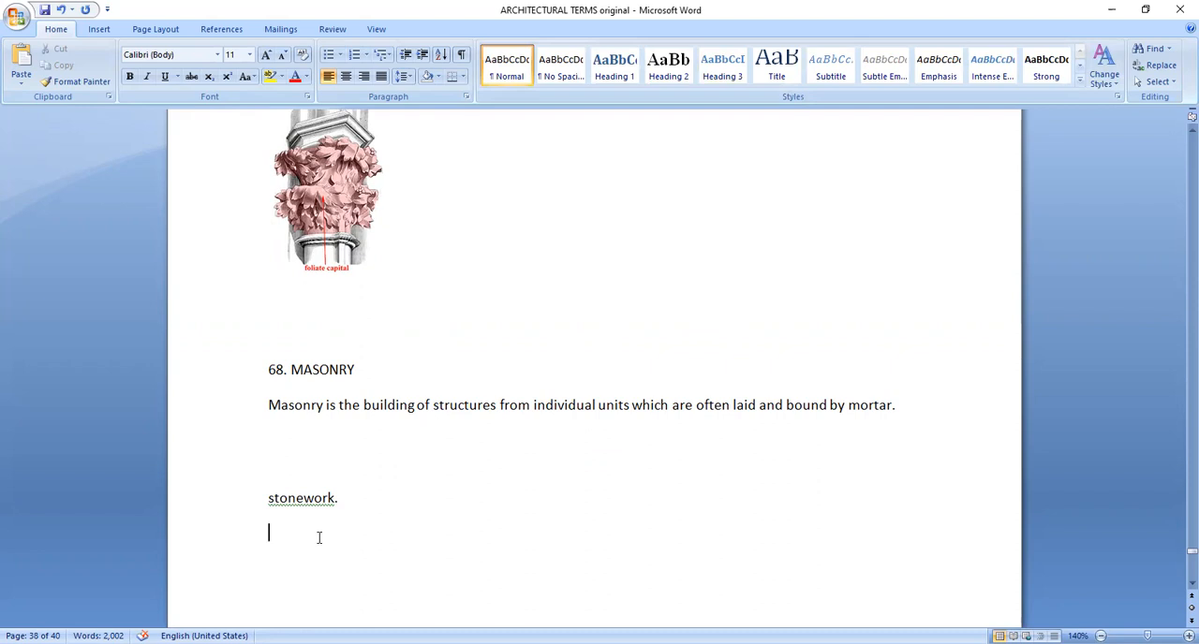
Begin the Masonry note: '*mortar – mixture of lime and'.
{"action": "type", "text": "*mo"}
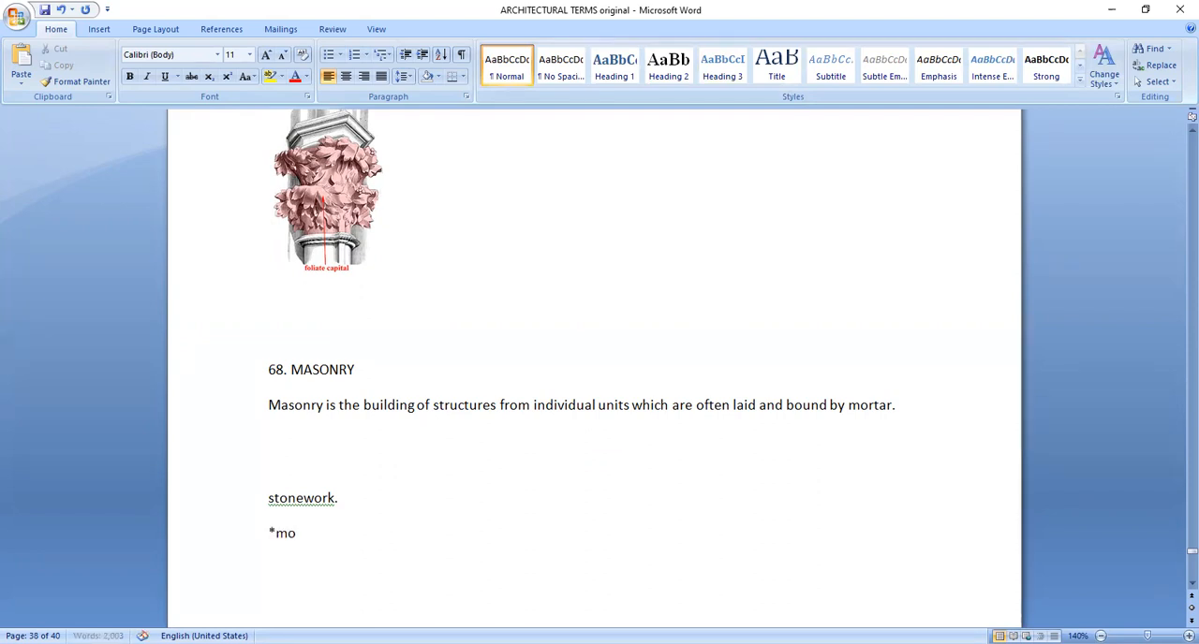
{"action": "type", "text": "rtar -"}
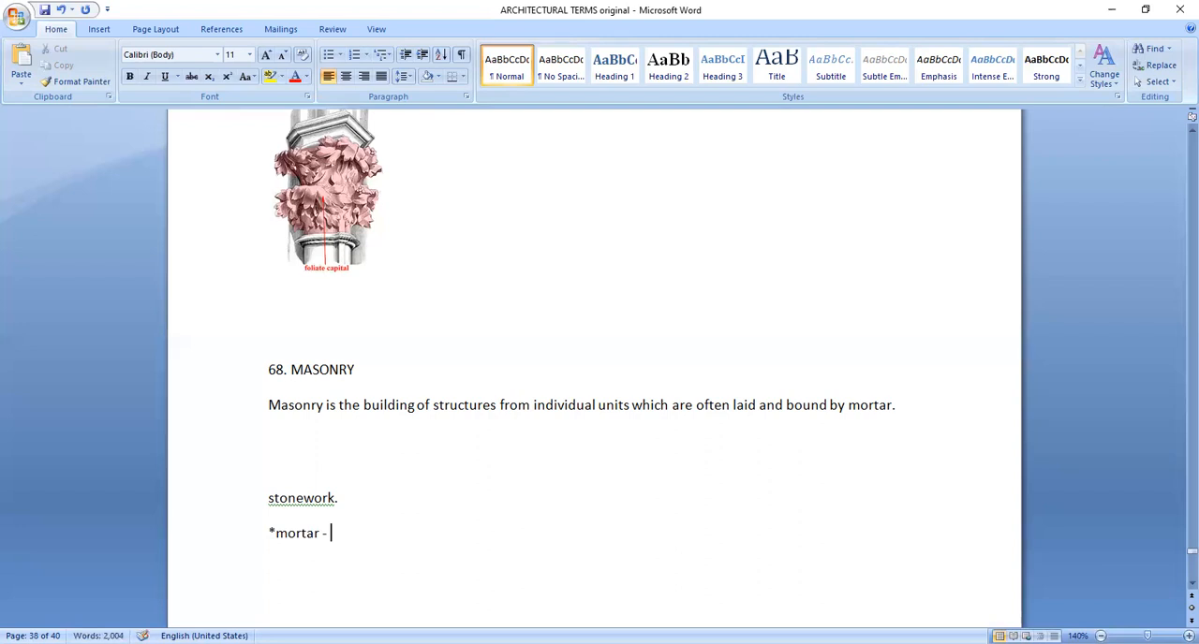
{"action": "type", "text": "mixturee"}
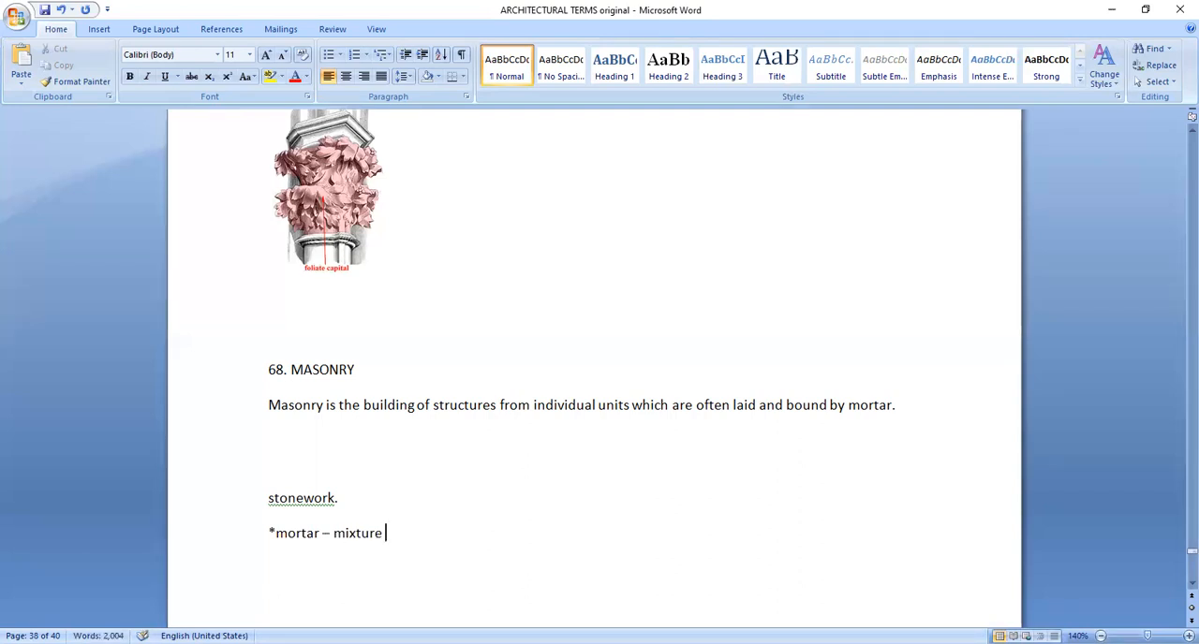
{"action": "type", "text": "of lime a"}
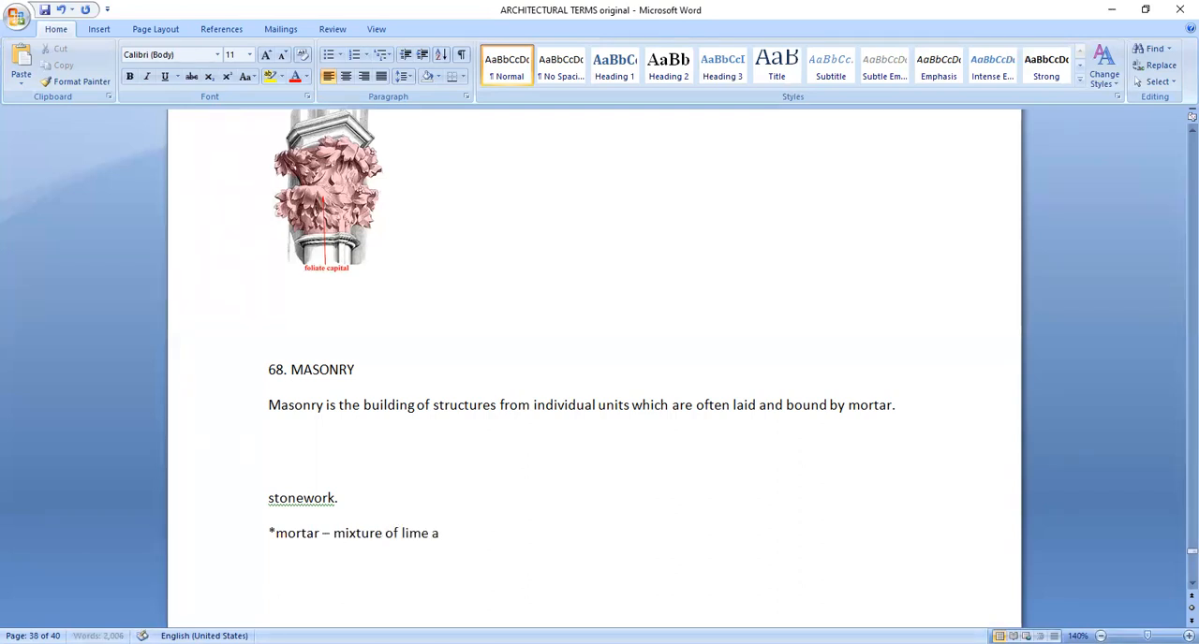
{"action": "type", "text": "nd x"}
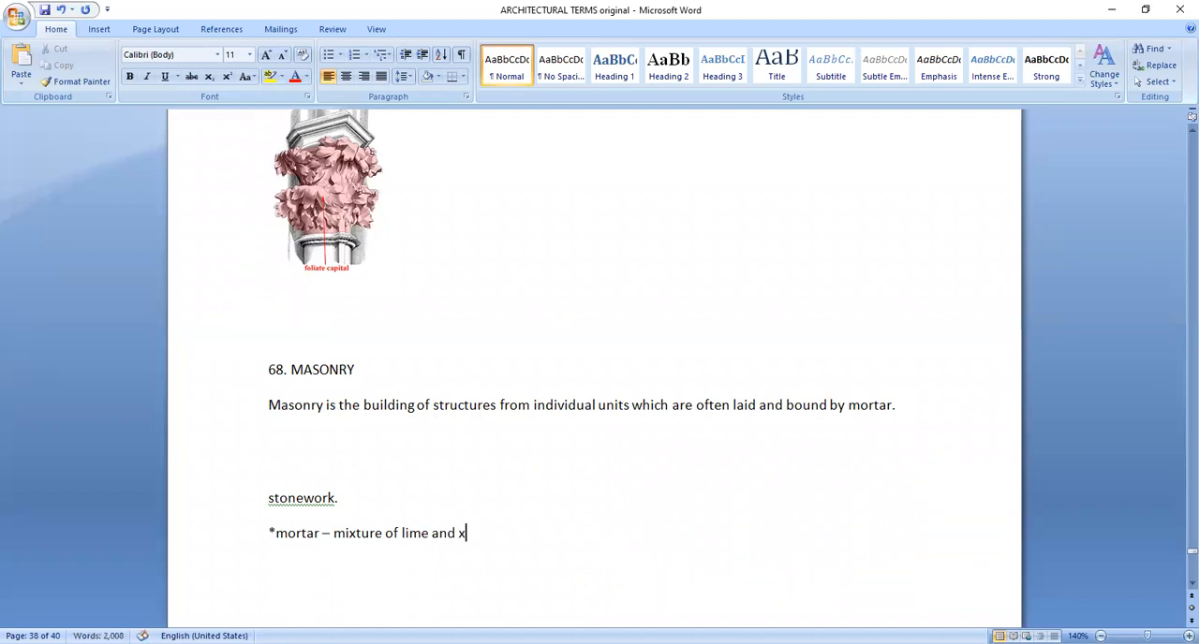
Finish the note with 'cement with sand and water.'.
{"action": "type", "text": "cement"}
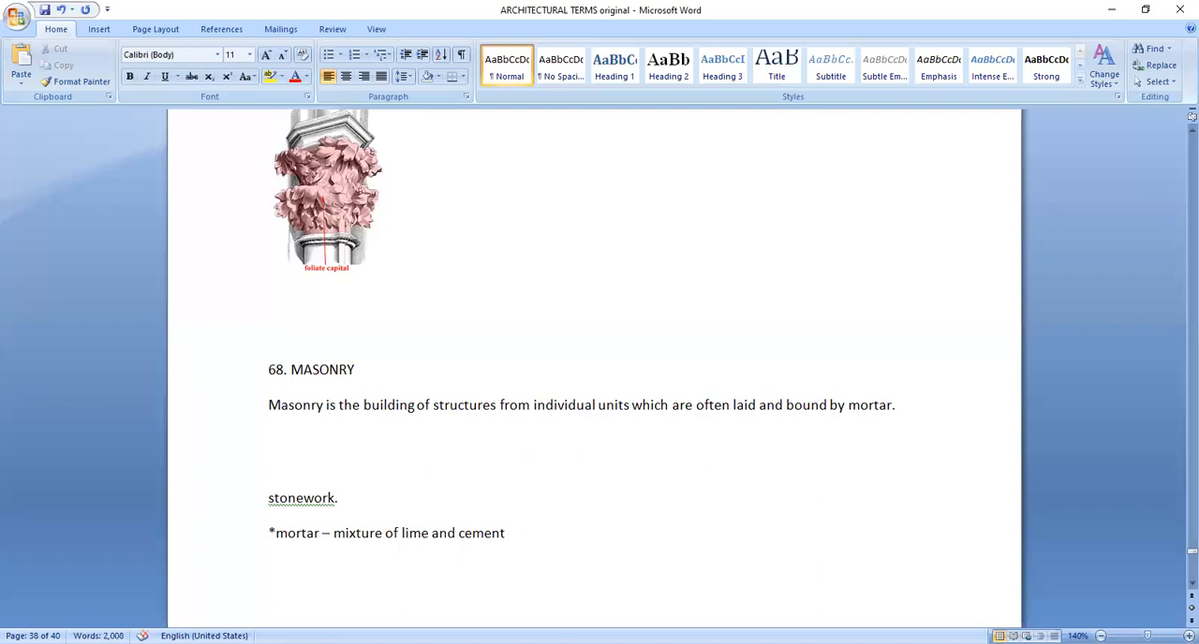
{"action": "type", "text": "with"}
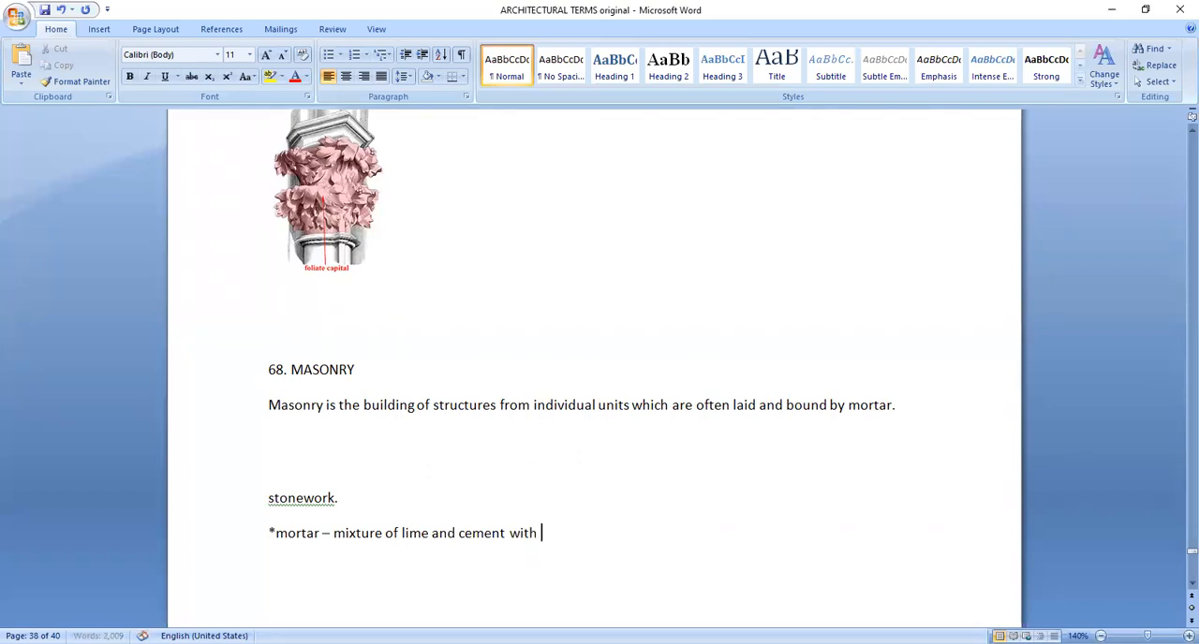
{"action": "type", "text": "sand and w"}
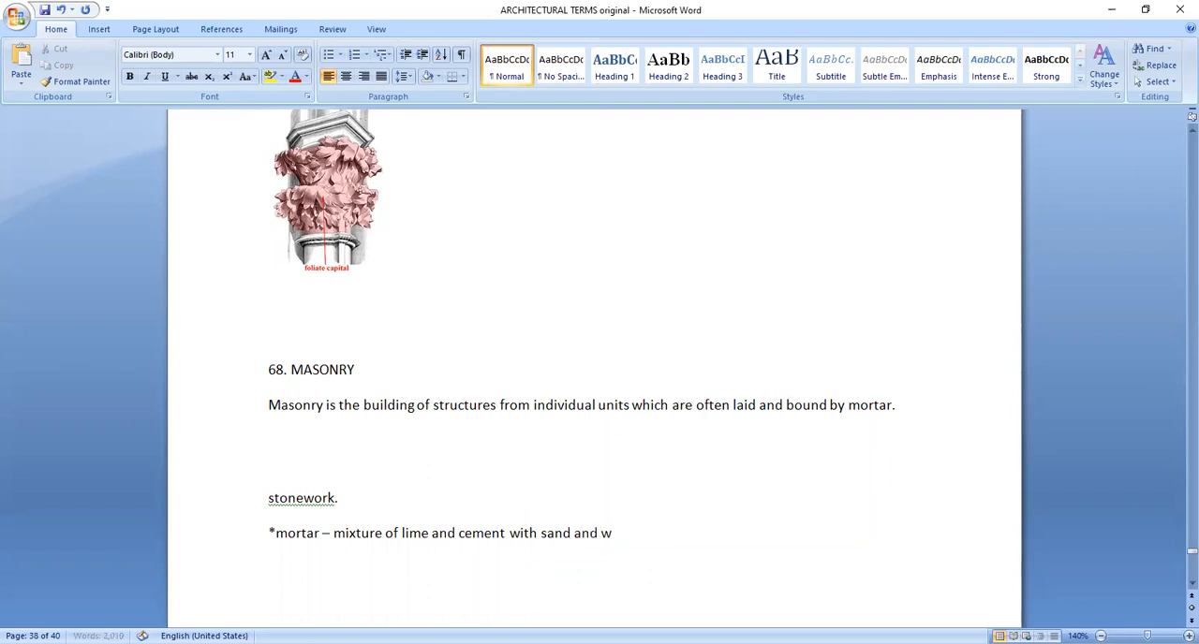
{"action": "type", "text": "ater."}
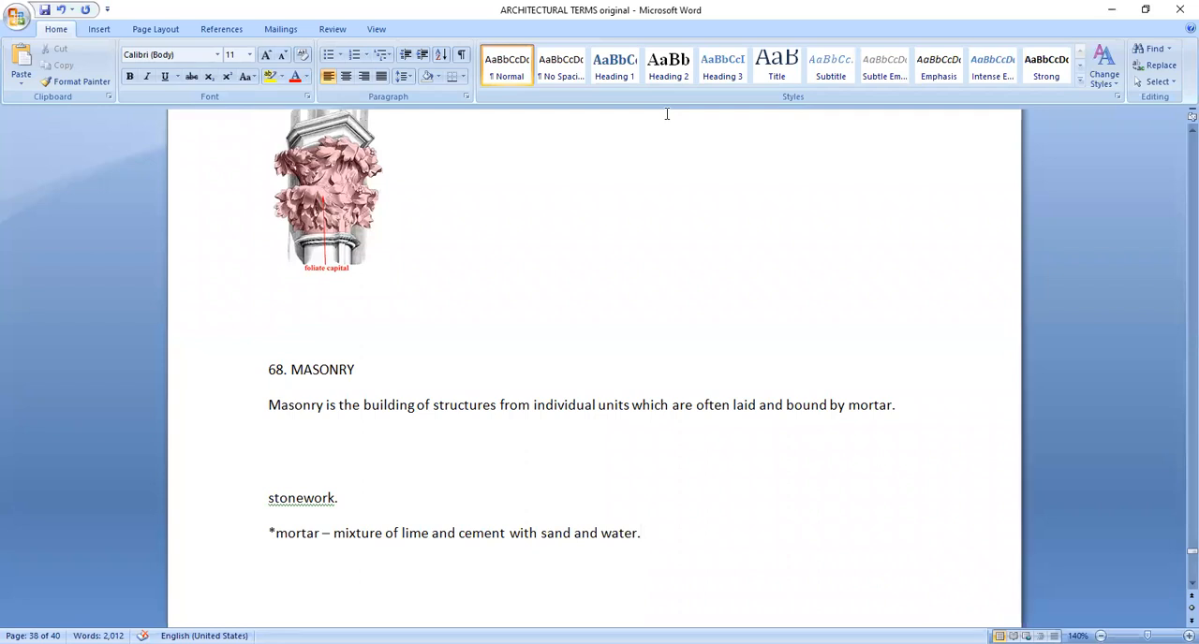
{"action": "mouse_move", "coordinate": [889, 213]}
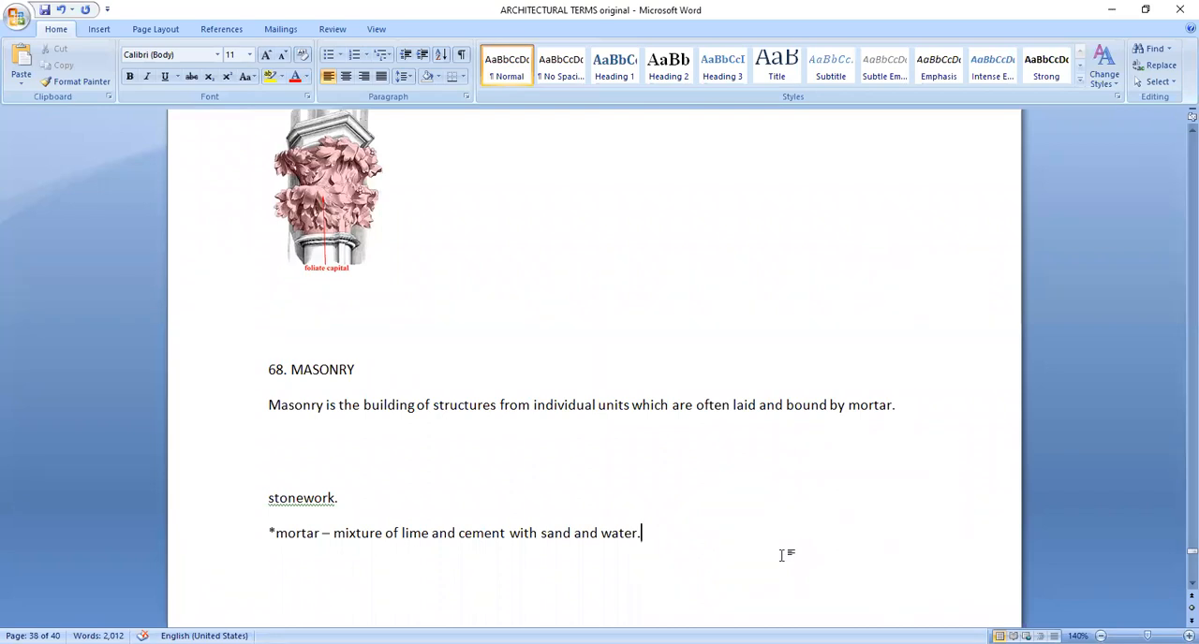
{"action": "scroll", "scroll_direction": "down", "scroll_amount": 3}
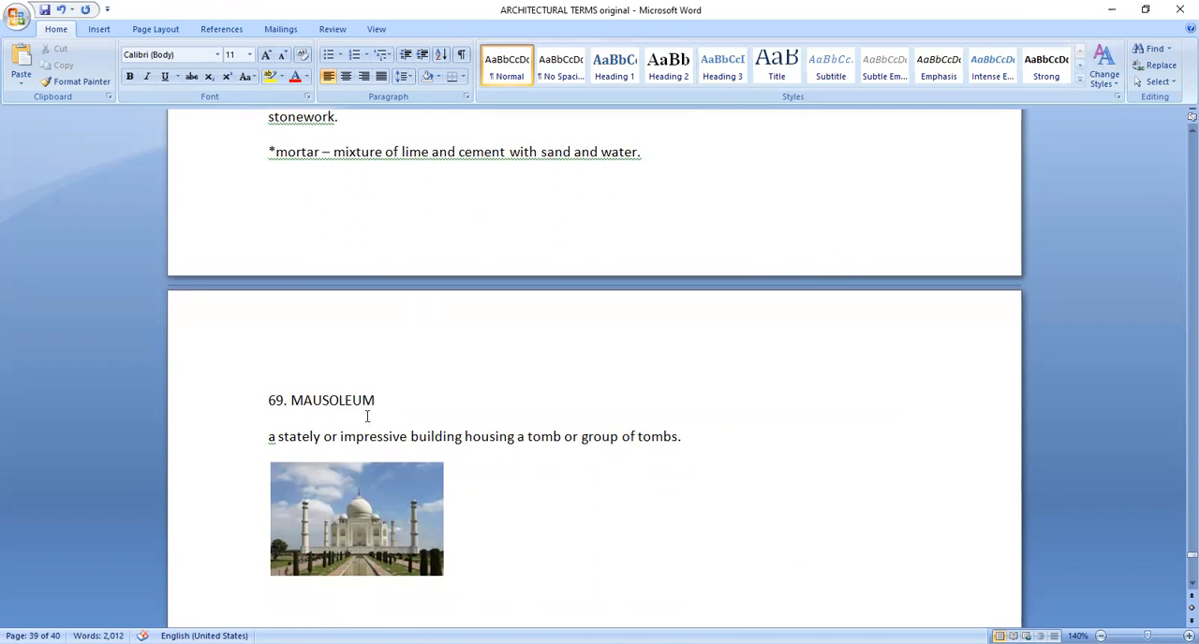
{"action": "mouse_move", "coordinate": [585, 436]}
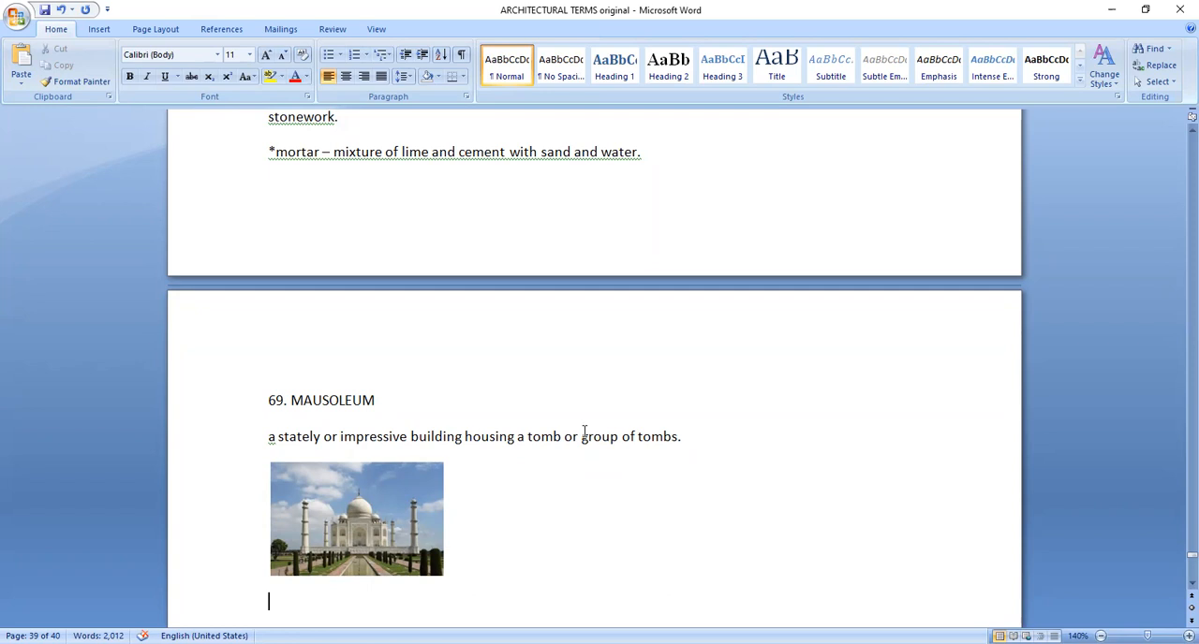
Scroll down to entry 70, Niche, with its statue photo.
{"action": "scroll", "scroll_direction": "down", "scroll_amount": 3}
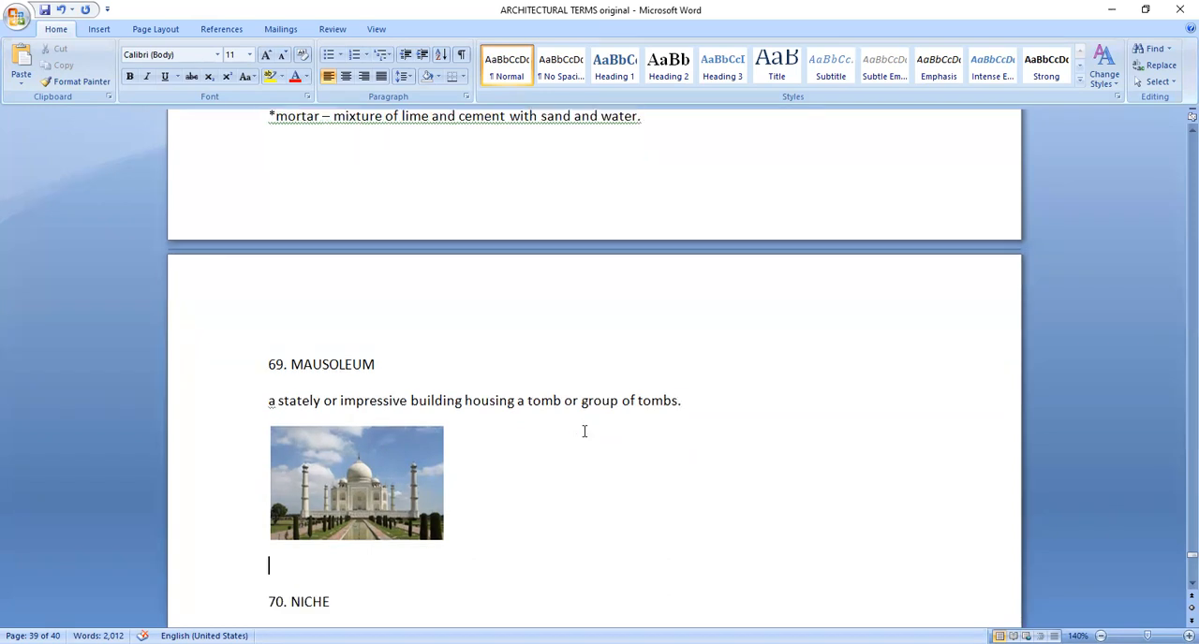
{"action": "scroll", "scroll_direction": "down", "scroll_amount": 3}
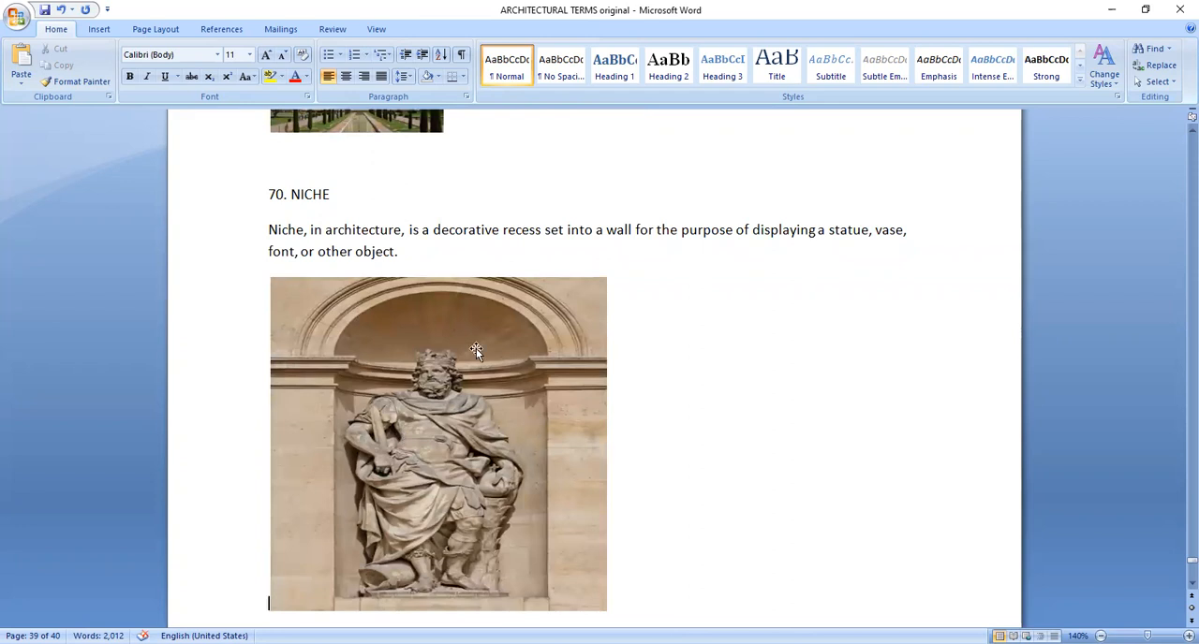
{"action": "mouse_move", "coordinate": [545, 535]}
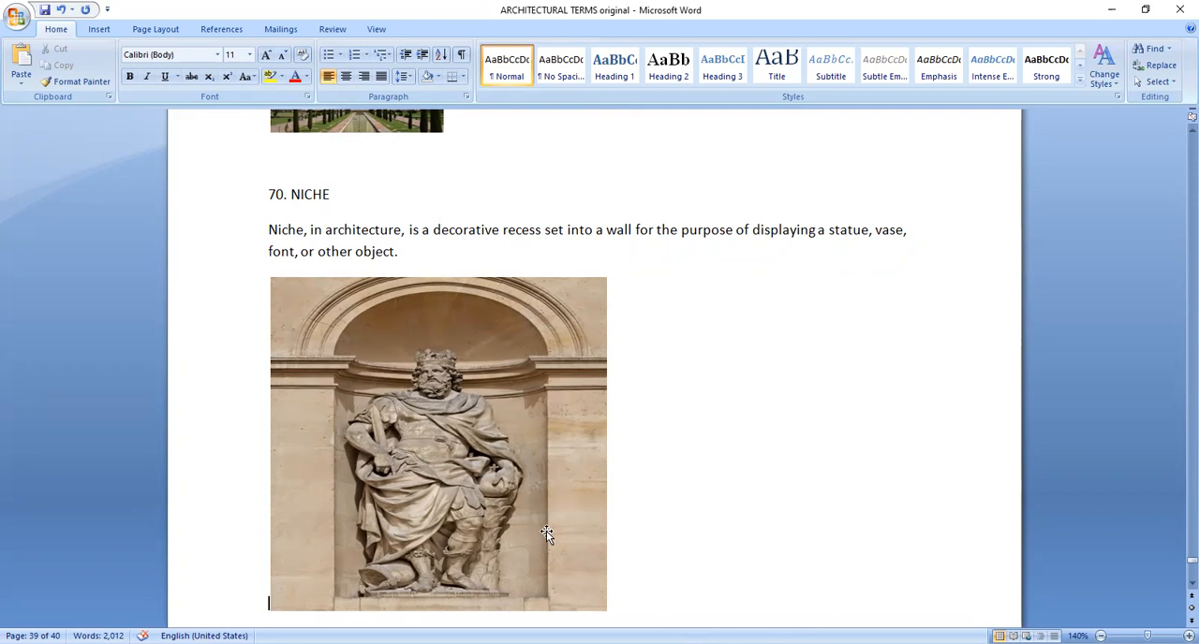
{"action": "mouse_move", "coordinate": [480, 419]}
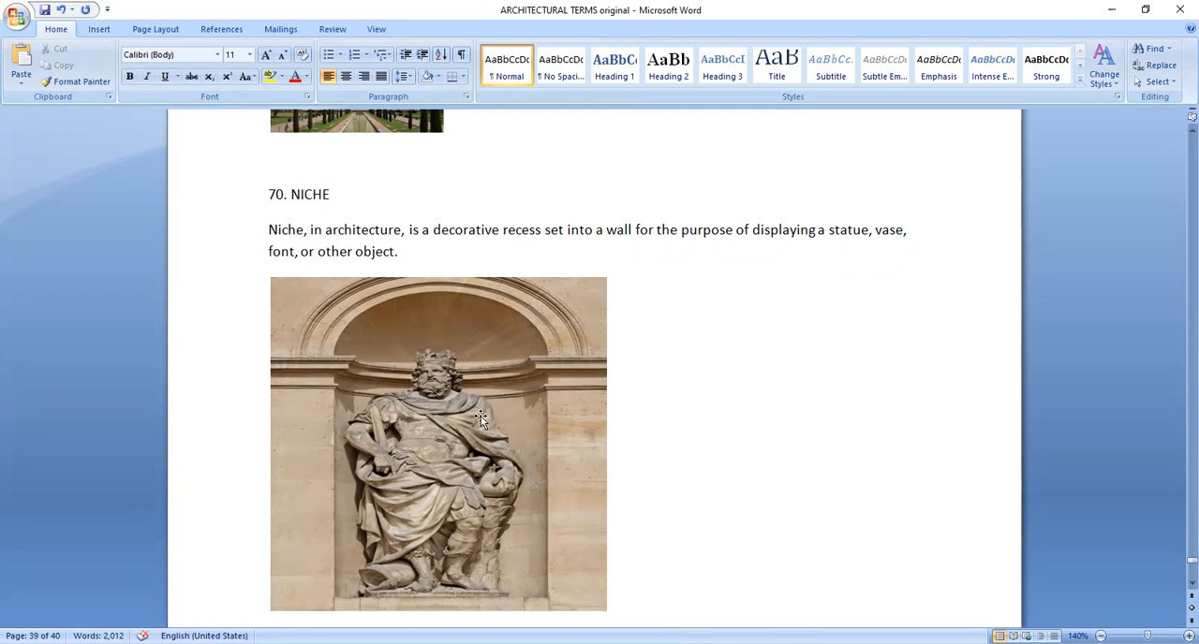
{"action": "mouse_move", "coordinate": [446, 356]}
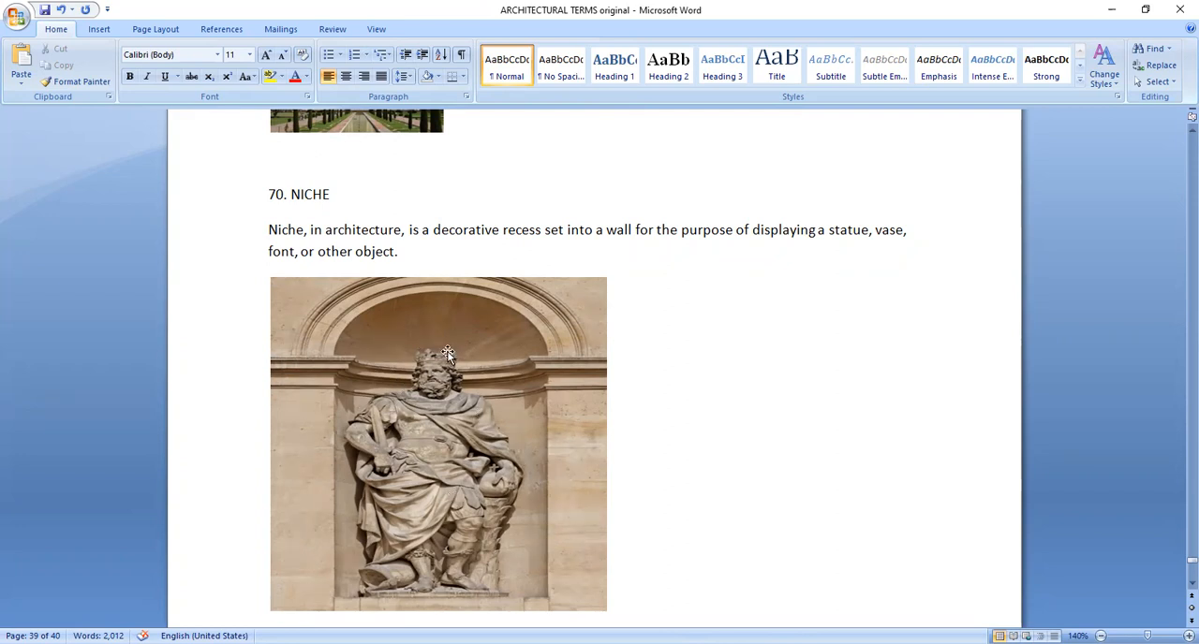
{"action": "mouse_move", "coordinate": [660, 152]}
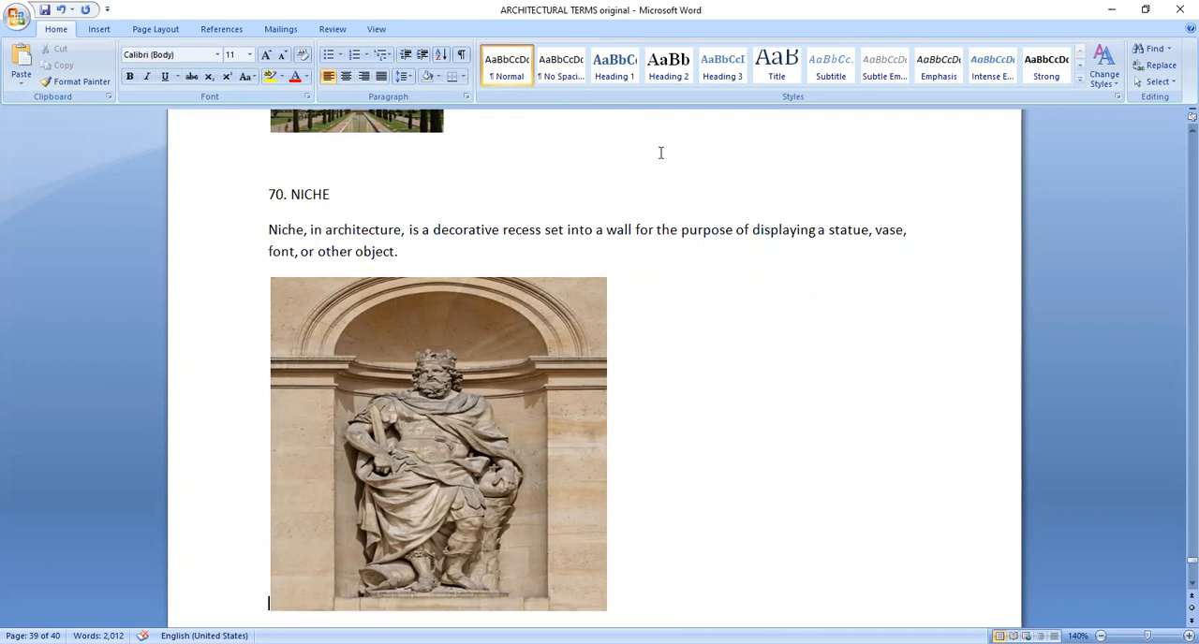
Scroll down to page 40, entry 71, Transcepts, with its church floor plan.
{"action": "scroll", "scroll_direction": "down", "scroll_amount": 3}
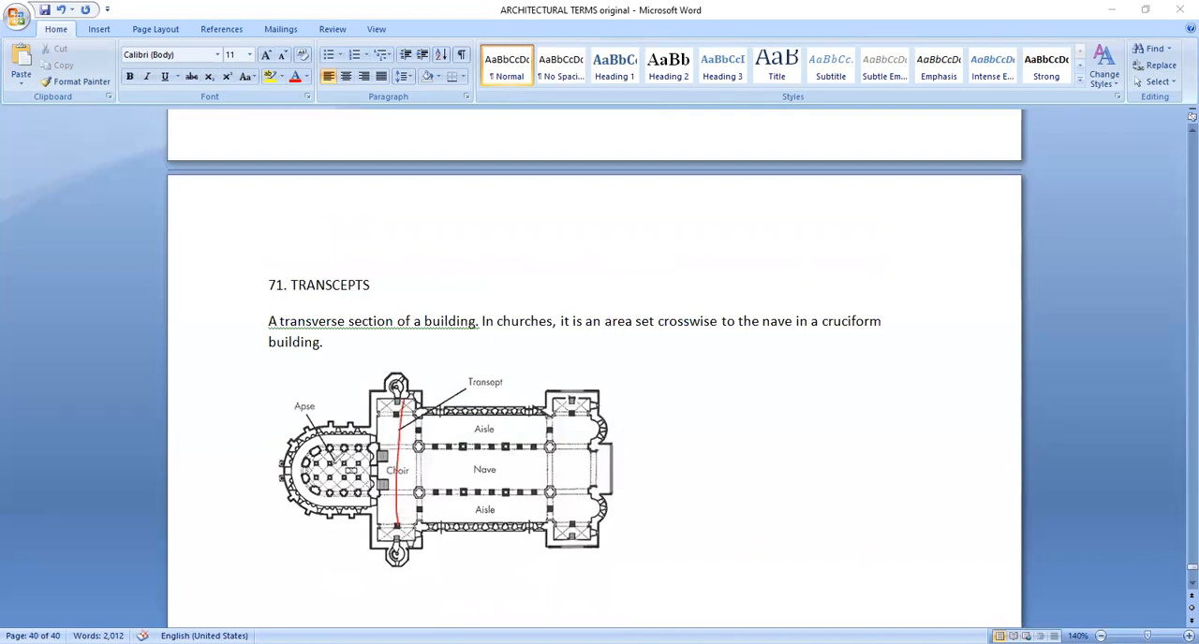
Draw a red arrowed line lengthwise through the nave on the floor plan.
{"action": "left_click_drag", "start_coordinate": [327, 465], "coordinate": [633, 462]}
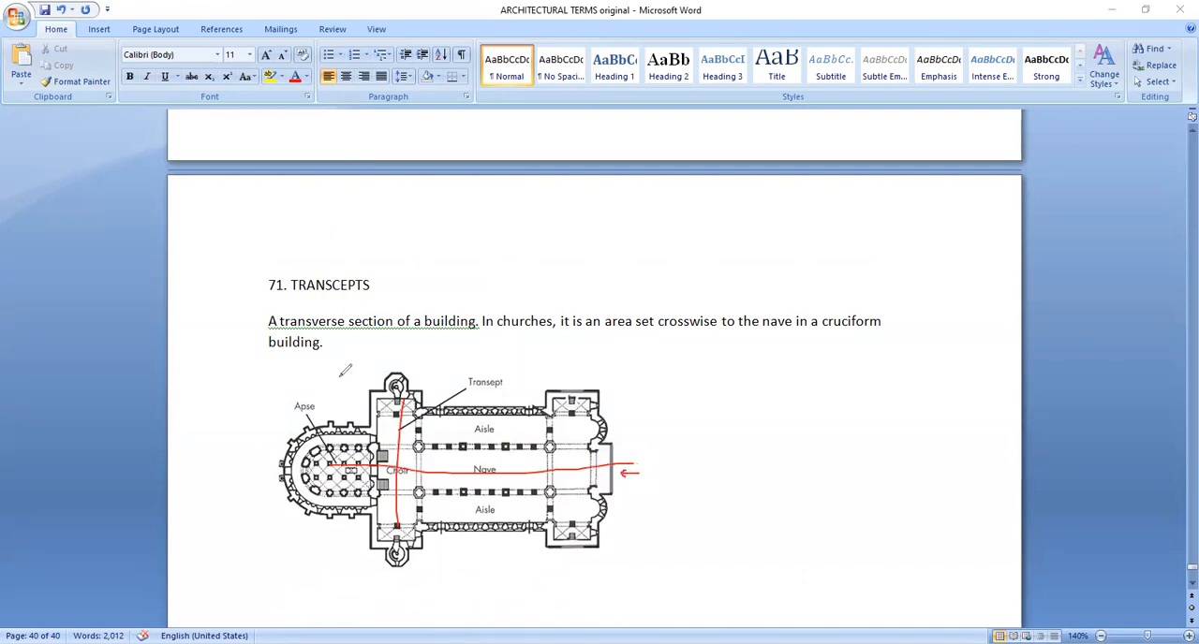
{"action": "mouse_move", "coordinate": [420, 592]}
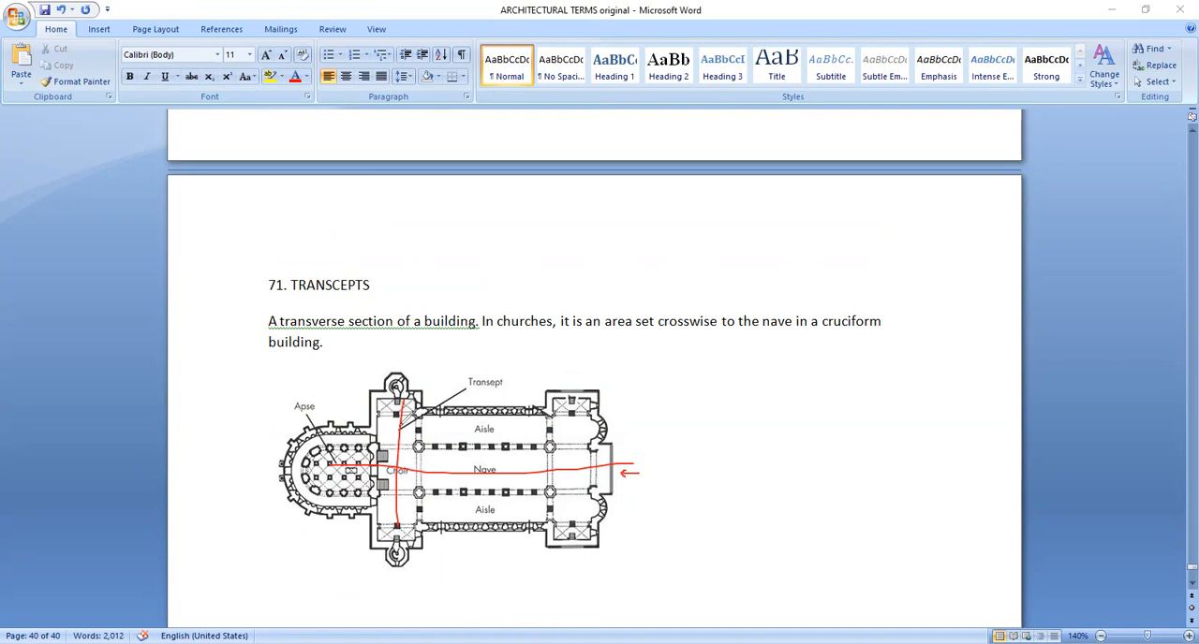
{"action": "mouse_move", "coordinate": [396, 276]}
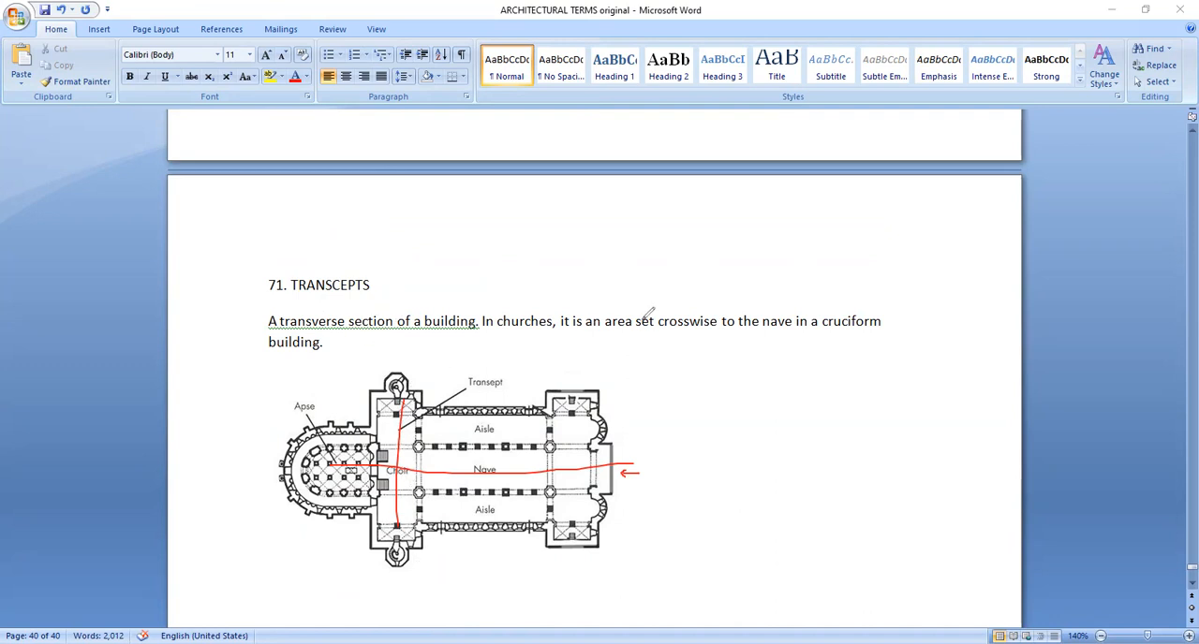
{"action": "mouse_move", "coordinate": [705, 338]}
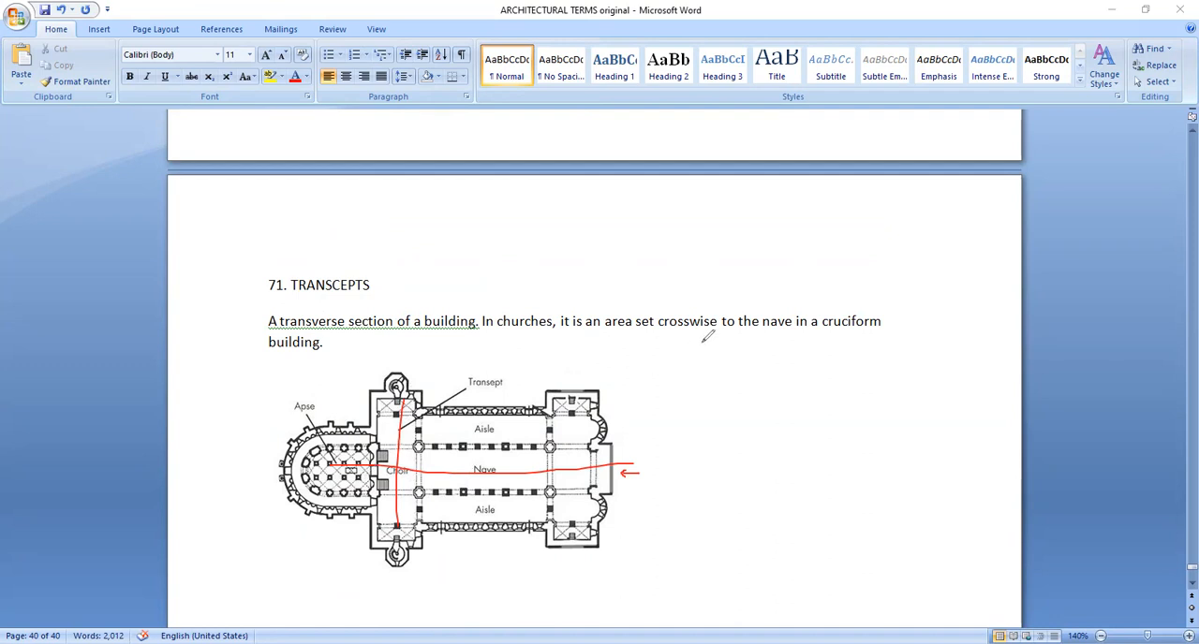
{"action": "mouse_move", "coordinate": [840, 311]}
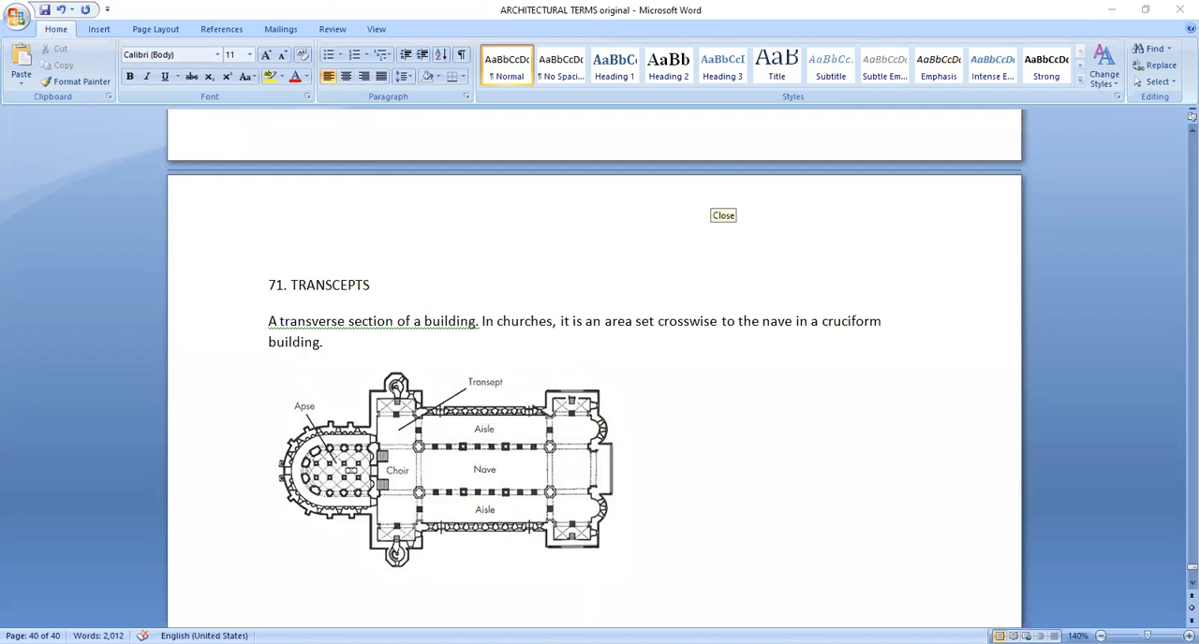
Close the annotation tool, clearing the red markings from the floor plan.
{"action": "left_click", "coordinate": [722, 215]}
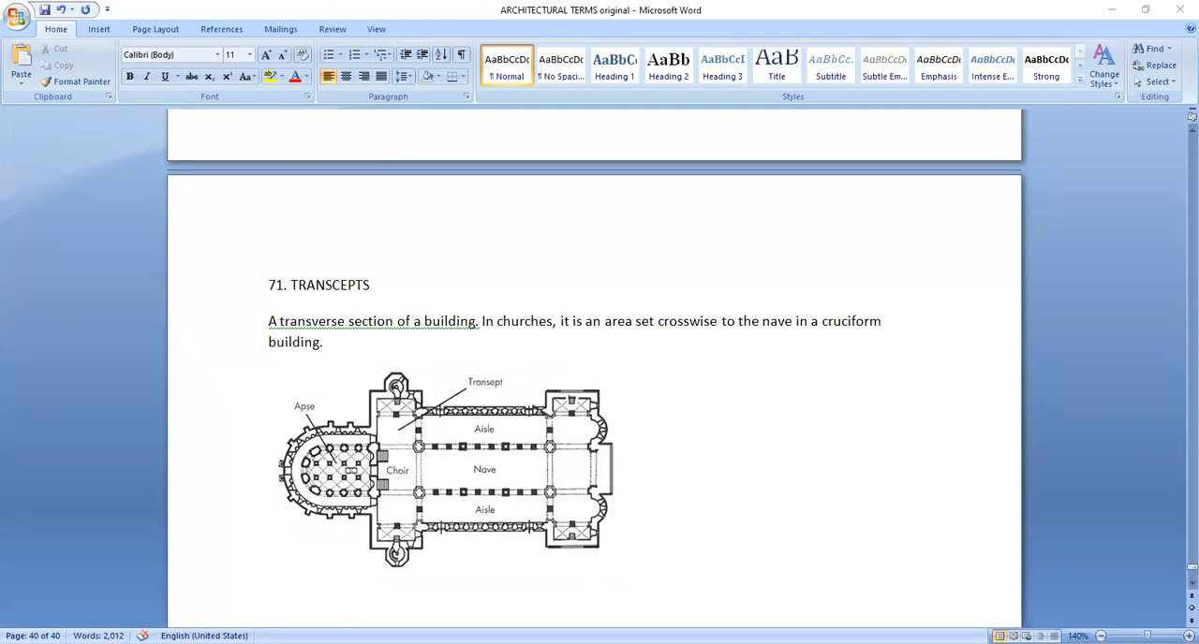